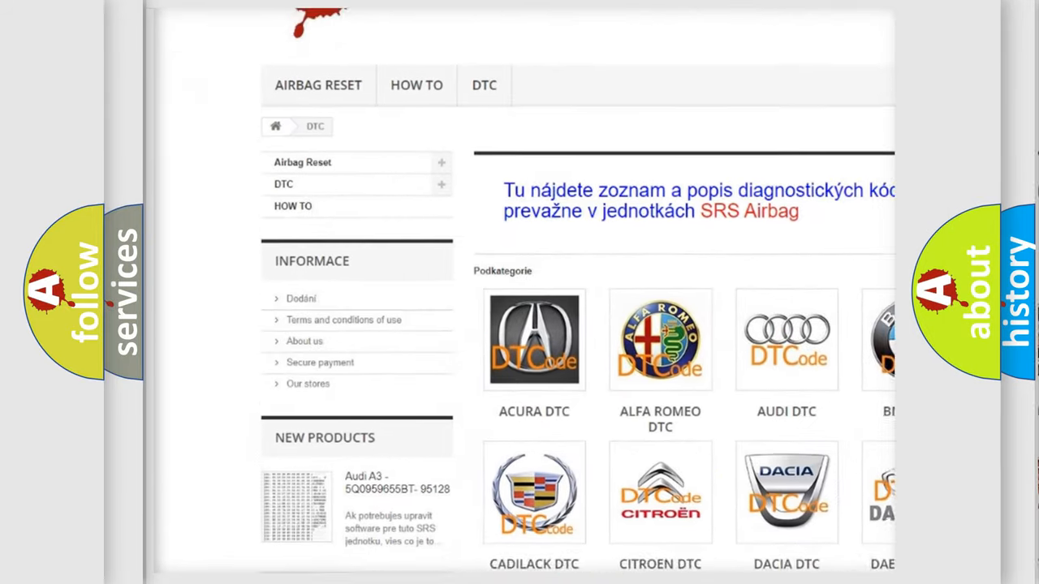
{"action": "scroll", "scroll_direction": "down", "scroll_amount": 3}
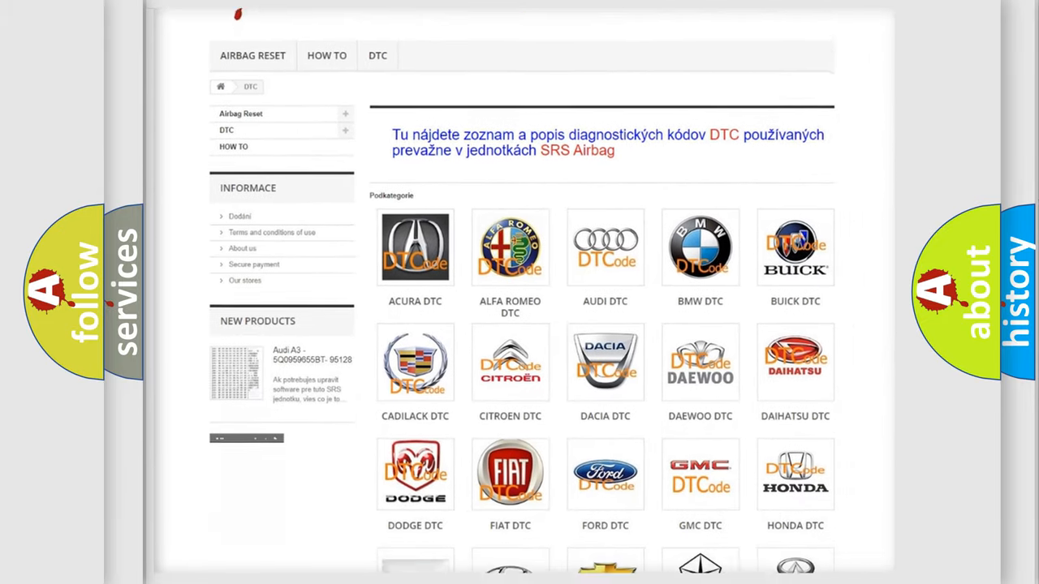
{"action": "scroll", "scroll_direction": "down", "scroll_amount": 3}
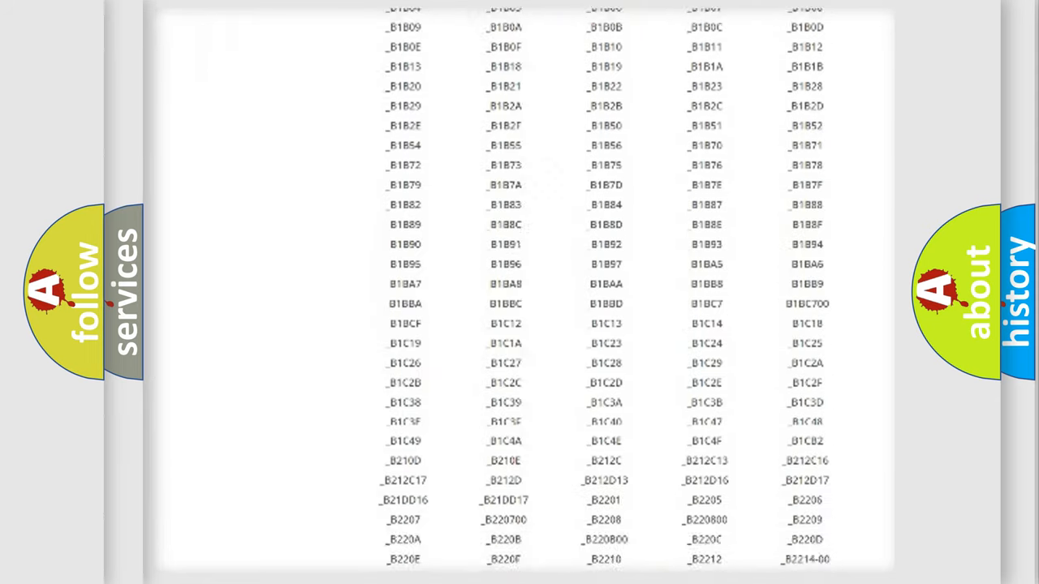
{"action": "scroll", "scroll_direction": "down", "scroll_amount": 3}
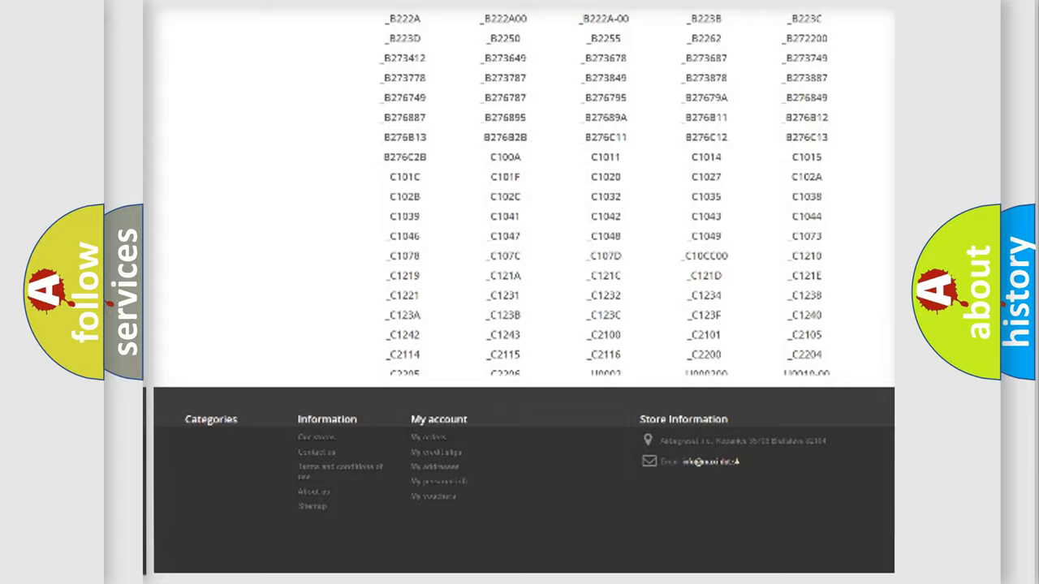
{"action": "scroll", "scroll_direction": "up", "scroll_amount": 3}
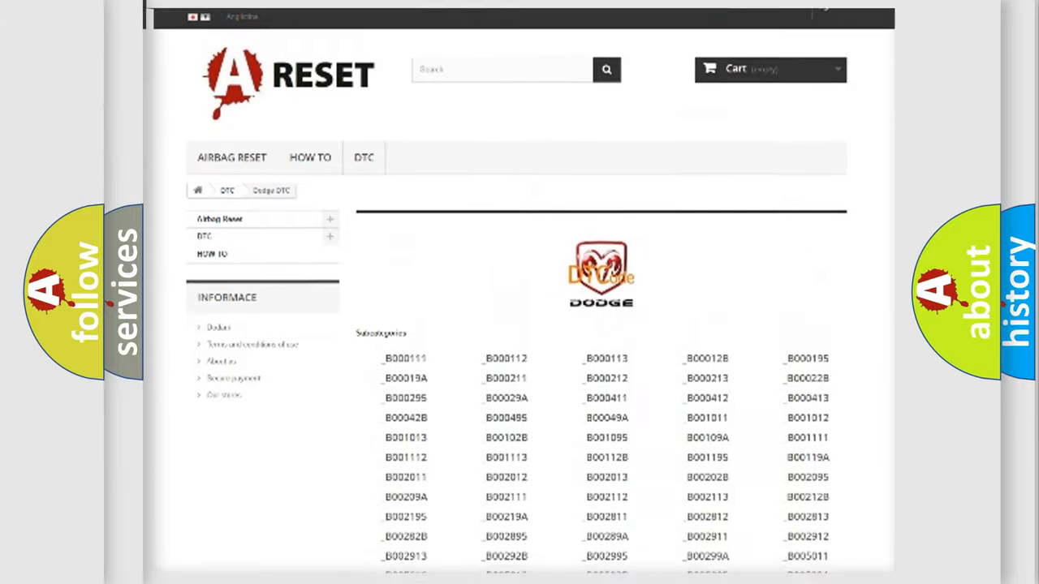